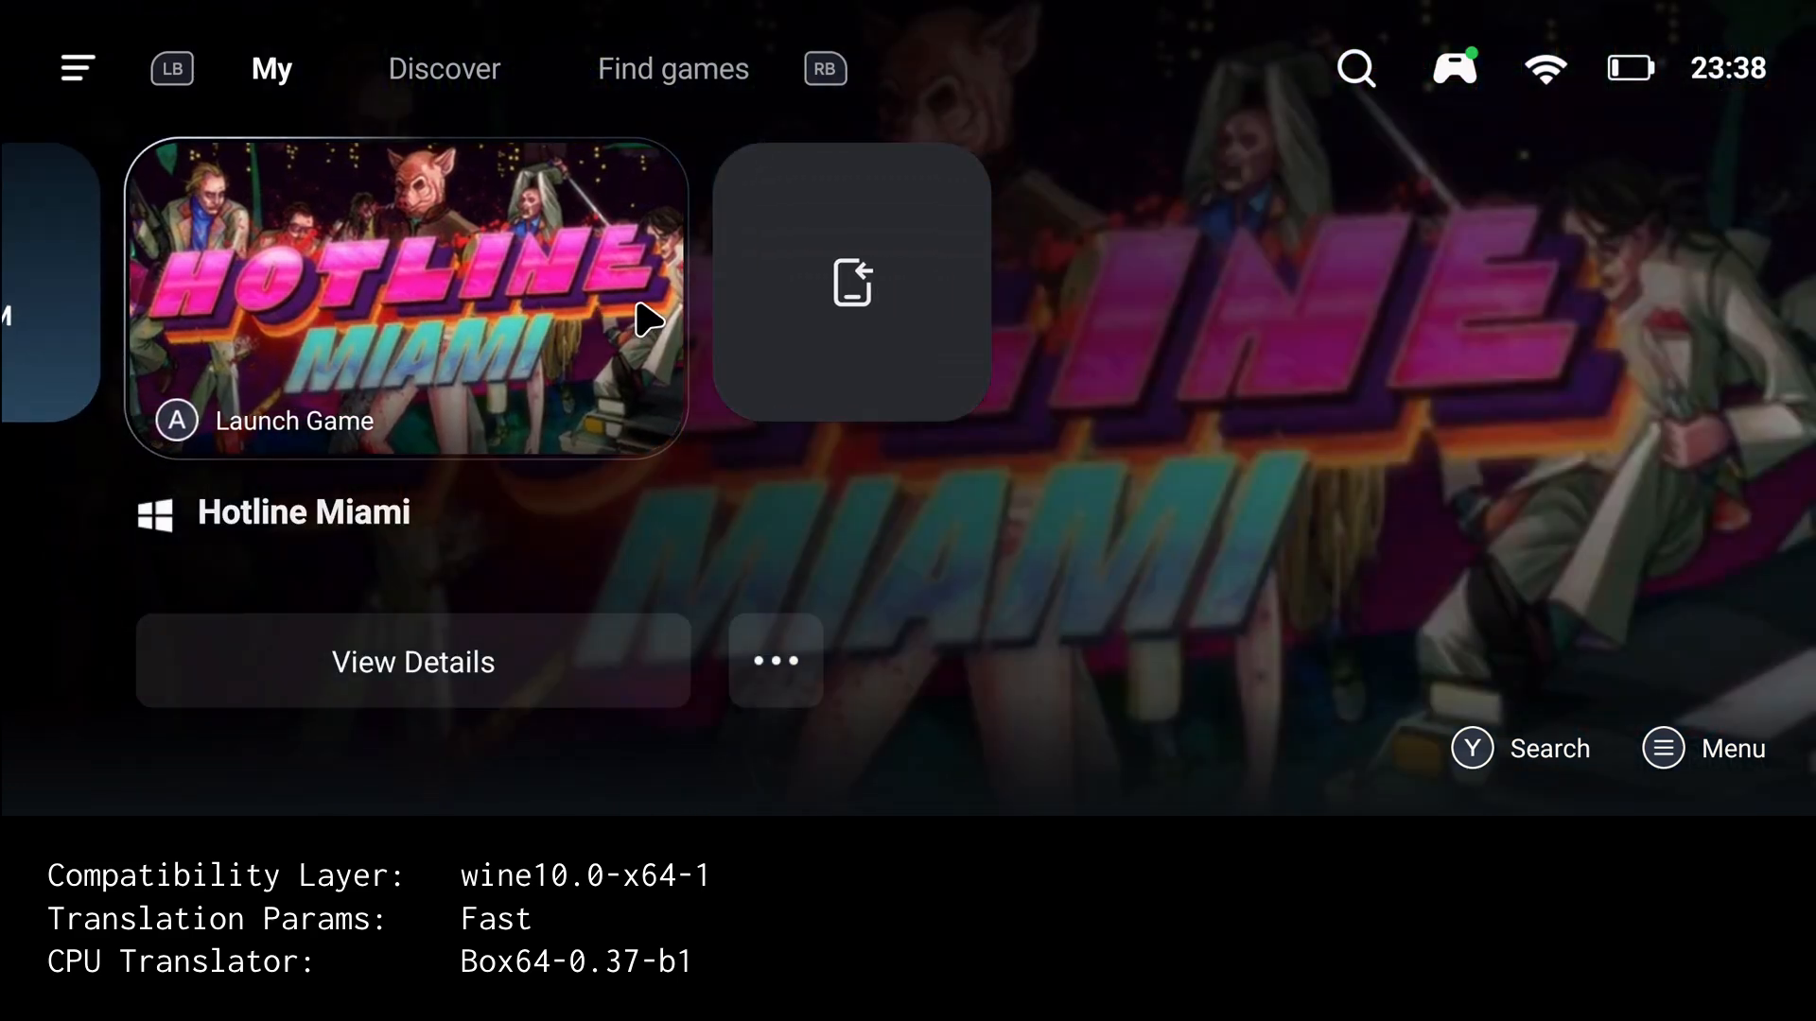
{"action": "mouse_move", "coordinate": [599, 397]}
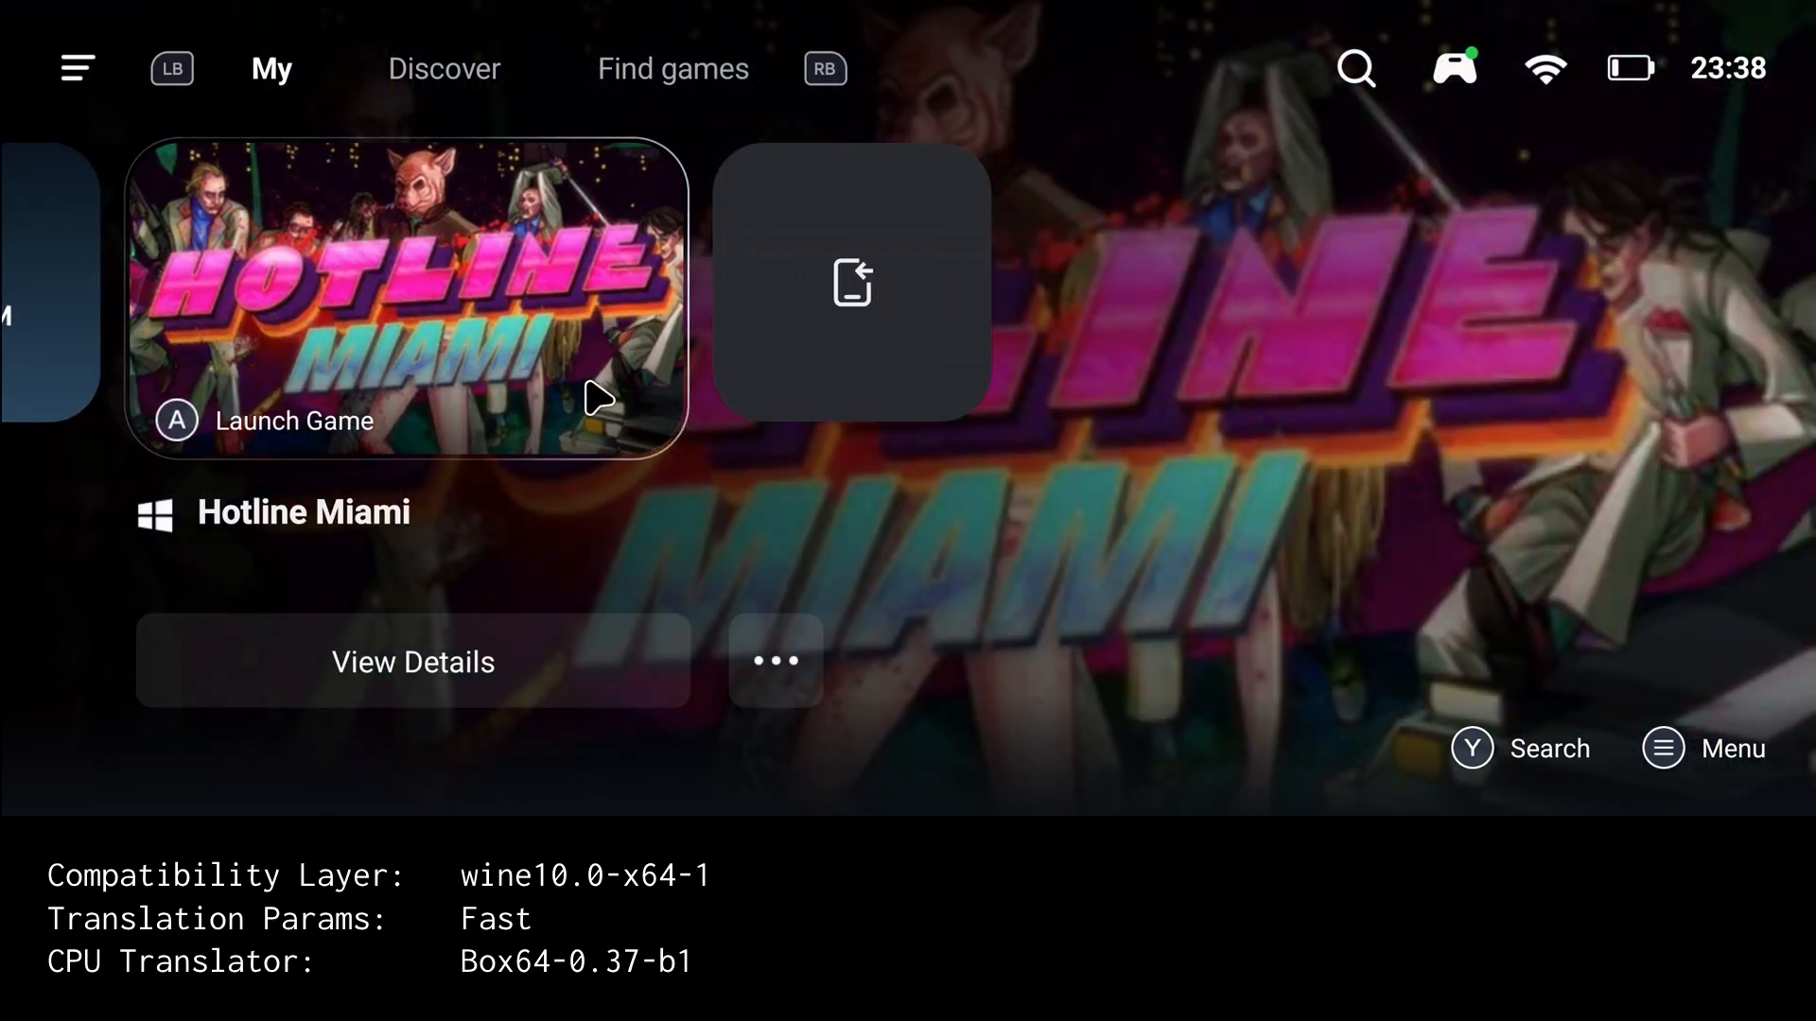
- Open PC Game Settings for Hotline Miami from its ••• more-options menu
{"action": "left_click", "coordinate": [773, 661]}
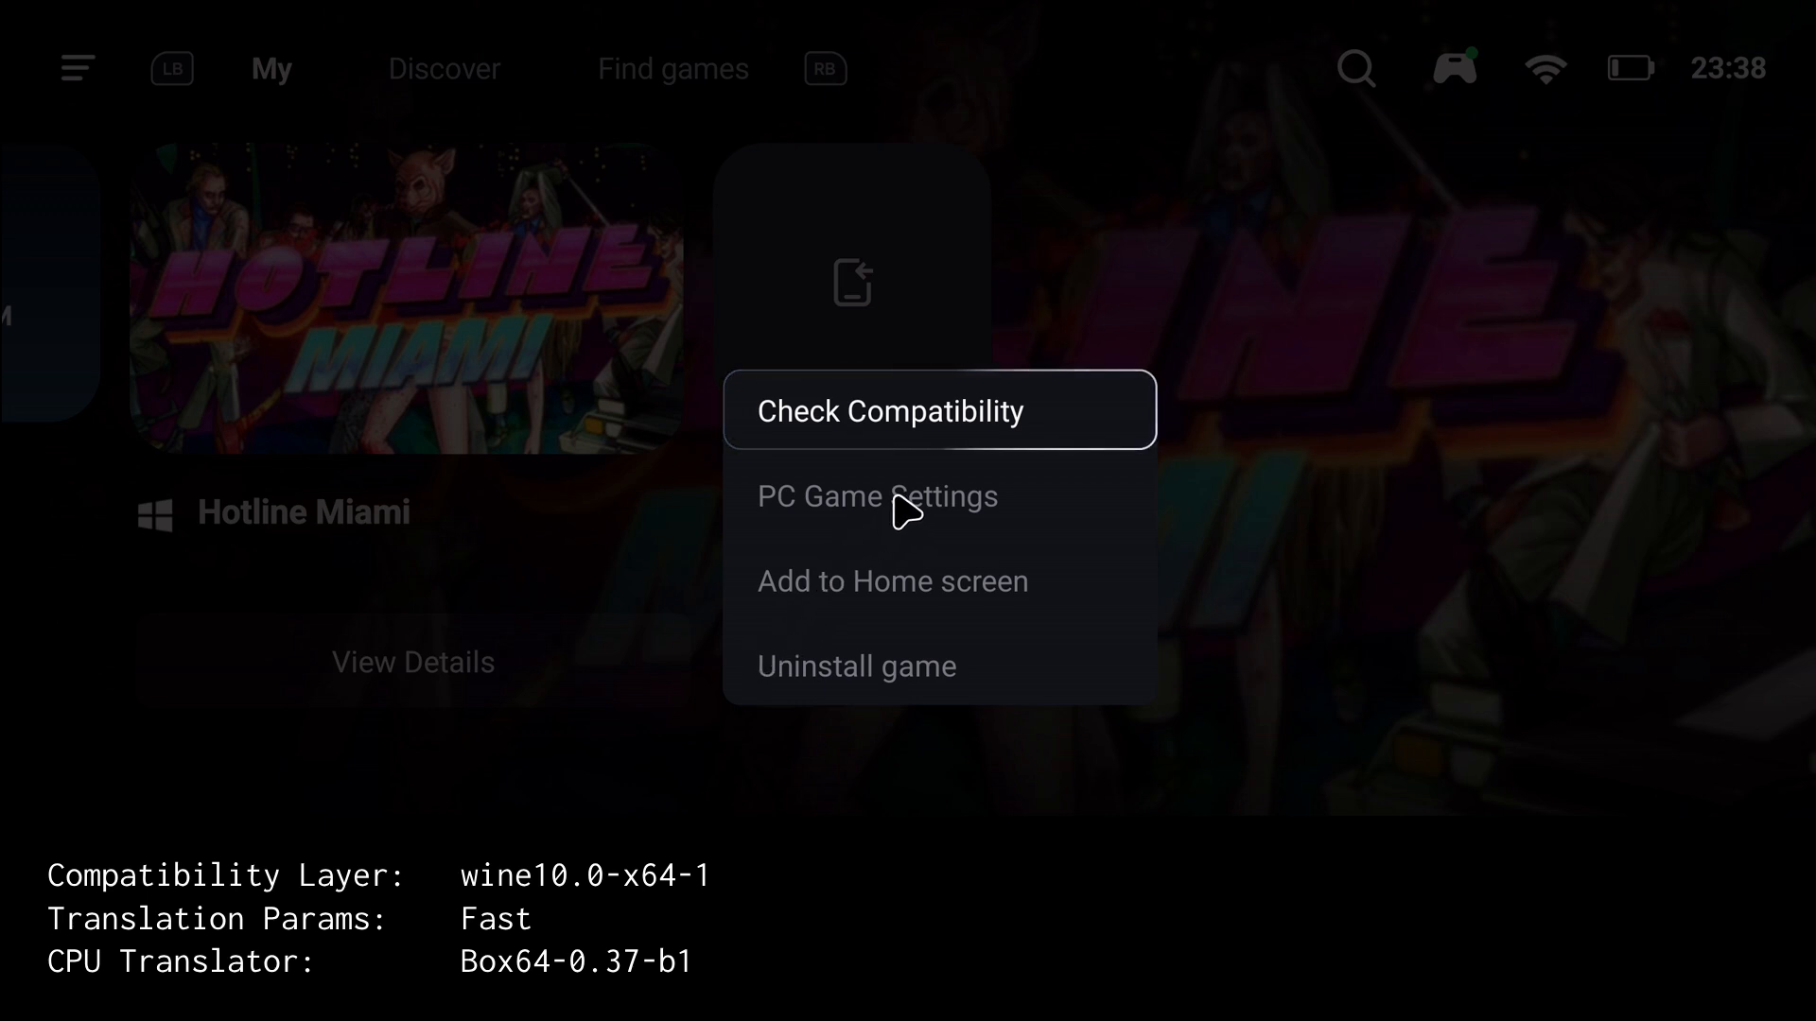
{"action": "left_click", "coordinate": [876, 495]}
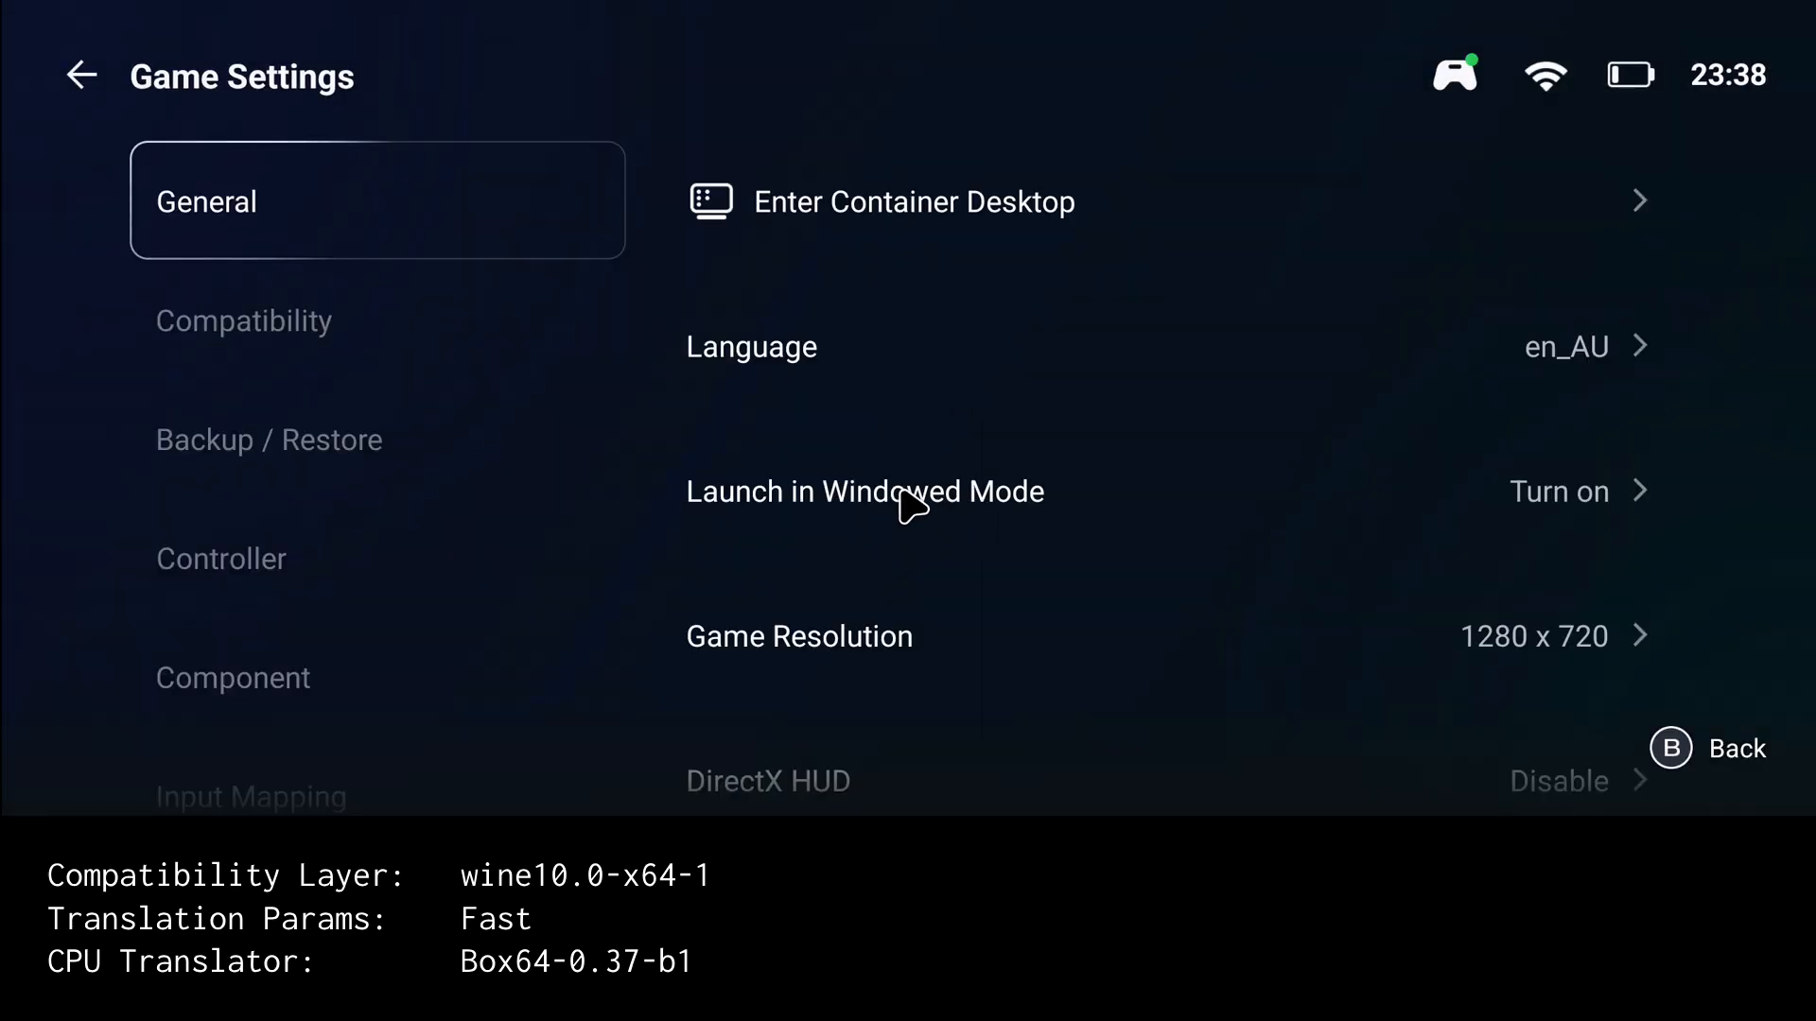
{"action": "mouse_move", "coordinate": [365, 351]}
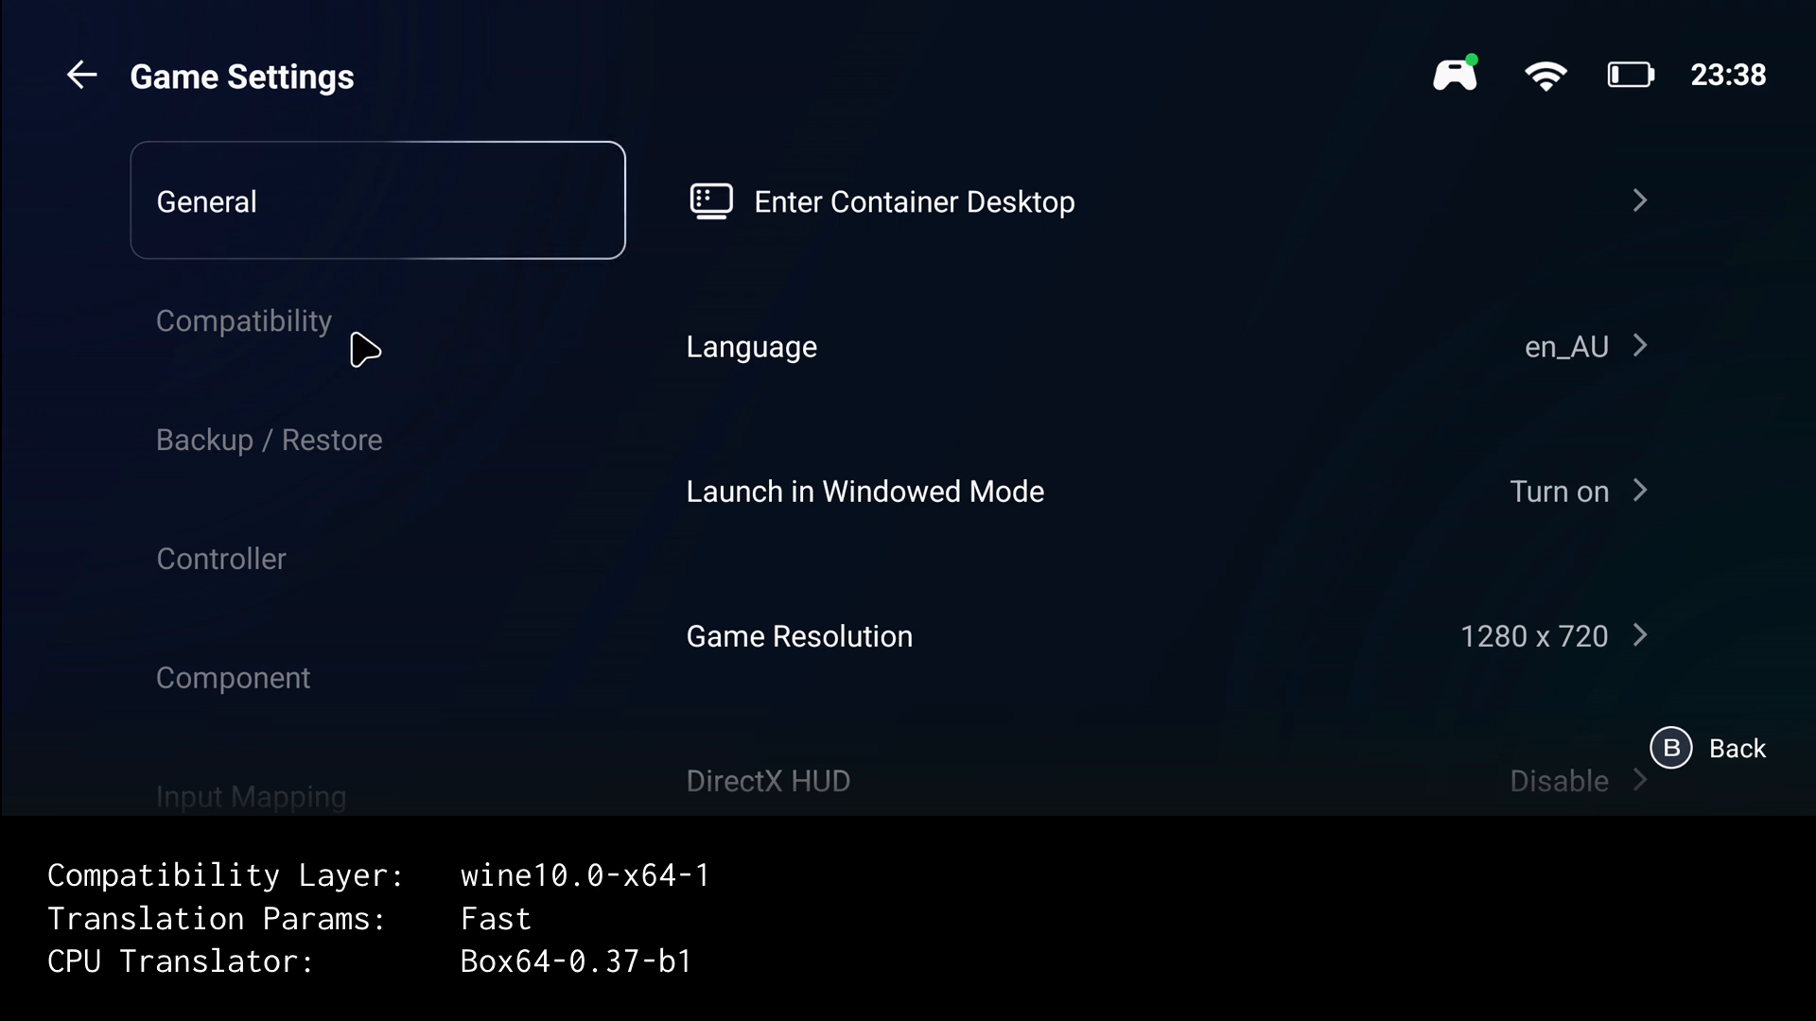
- In Compatibility, keep wine10.0-x64-1, confirm Translation Params Fast and CPU Translator Box64-0.37-b1
{"action": "left_click", "coordinate": [243, 321]}
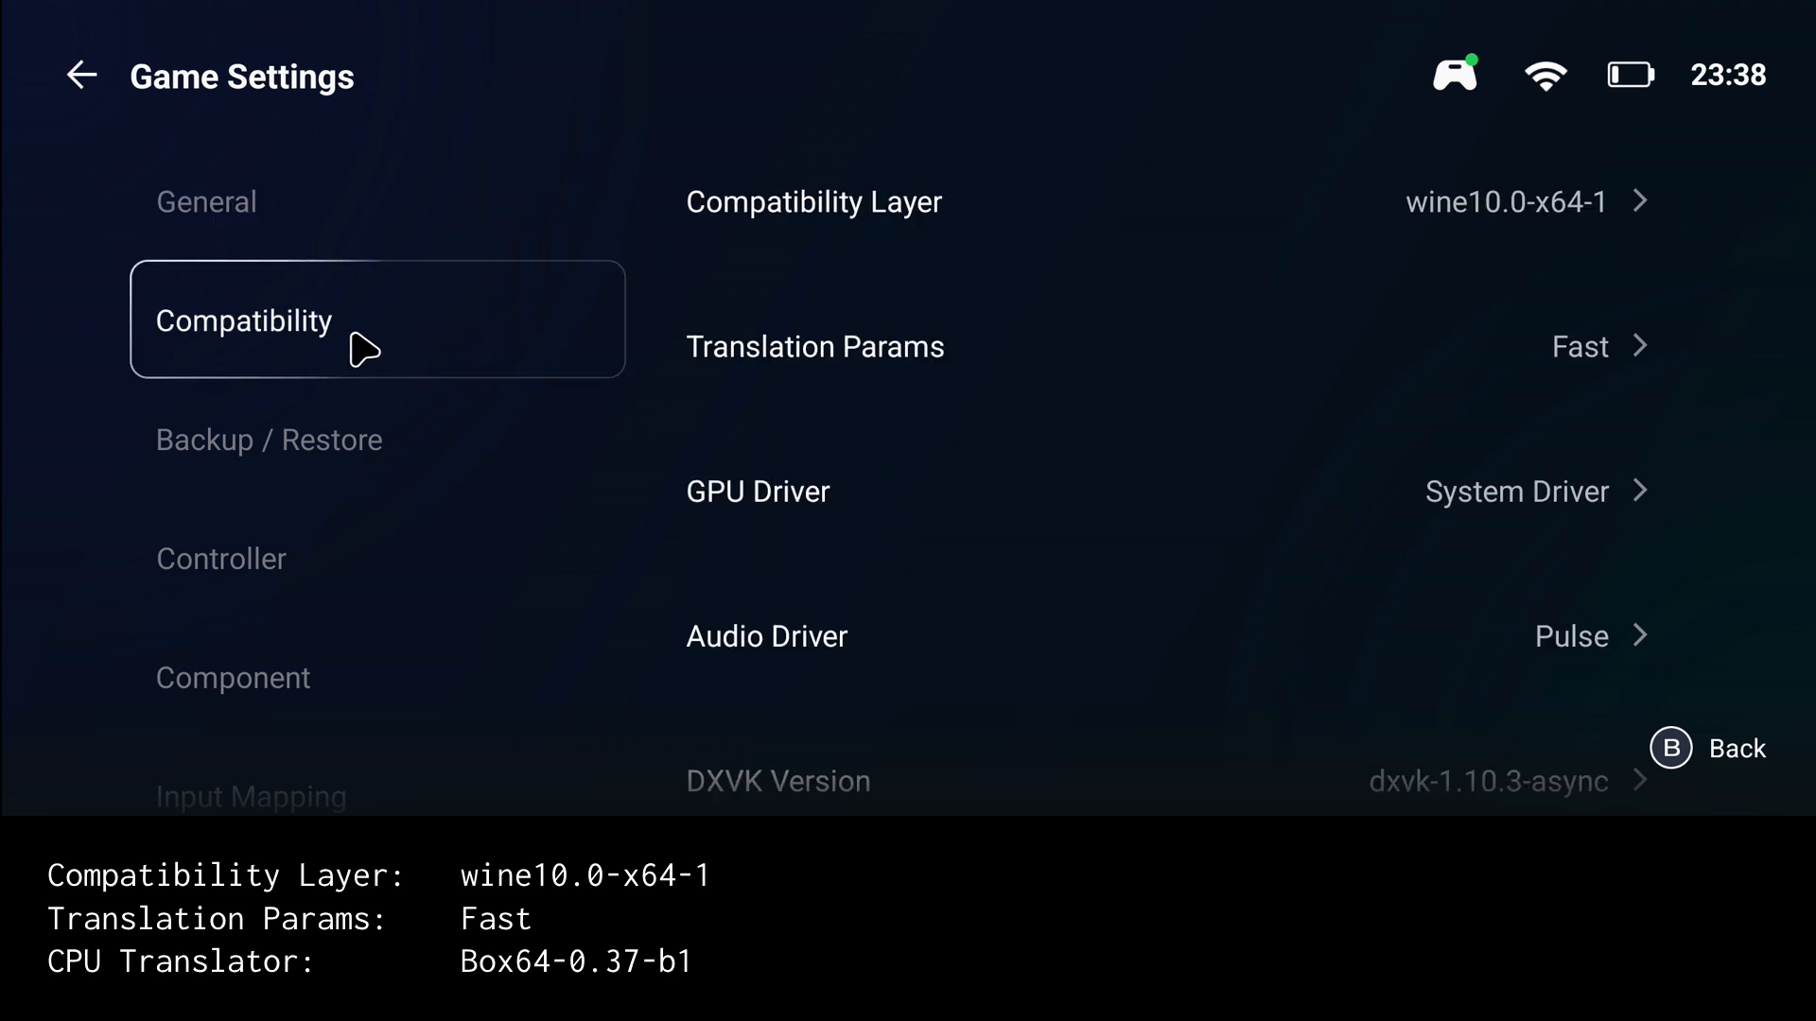
{"action": "mouse_move", "coordinate": [1434, 238]}
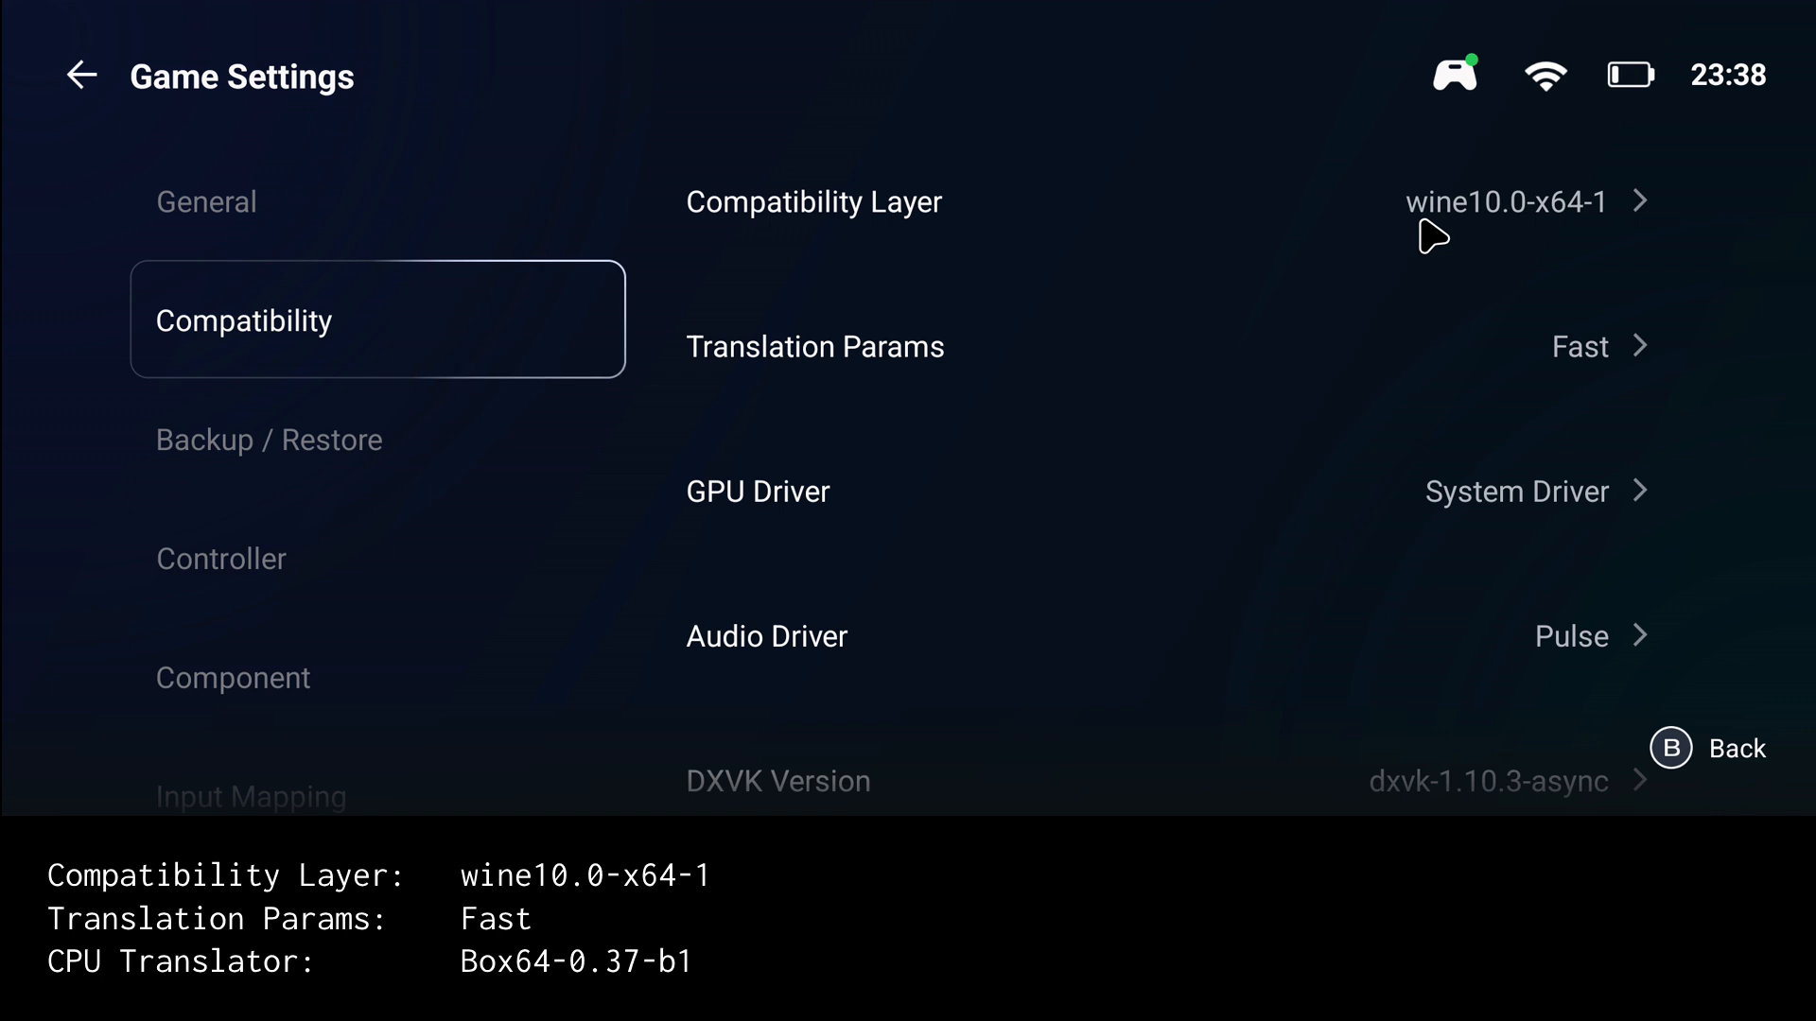
{"action": "left_click", "coordinate": [1505, 201]}
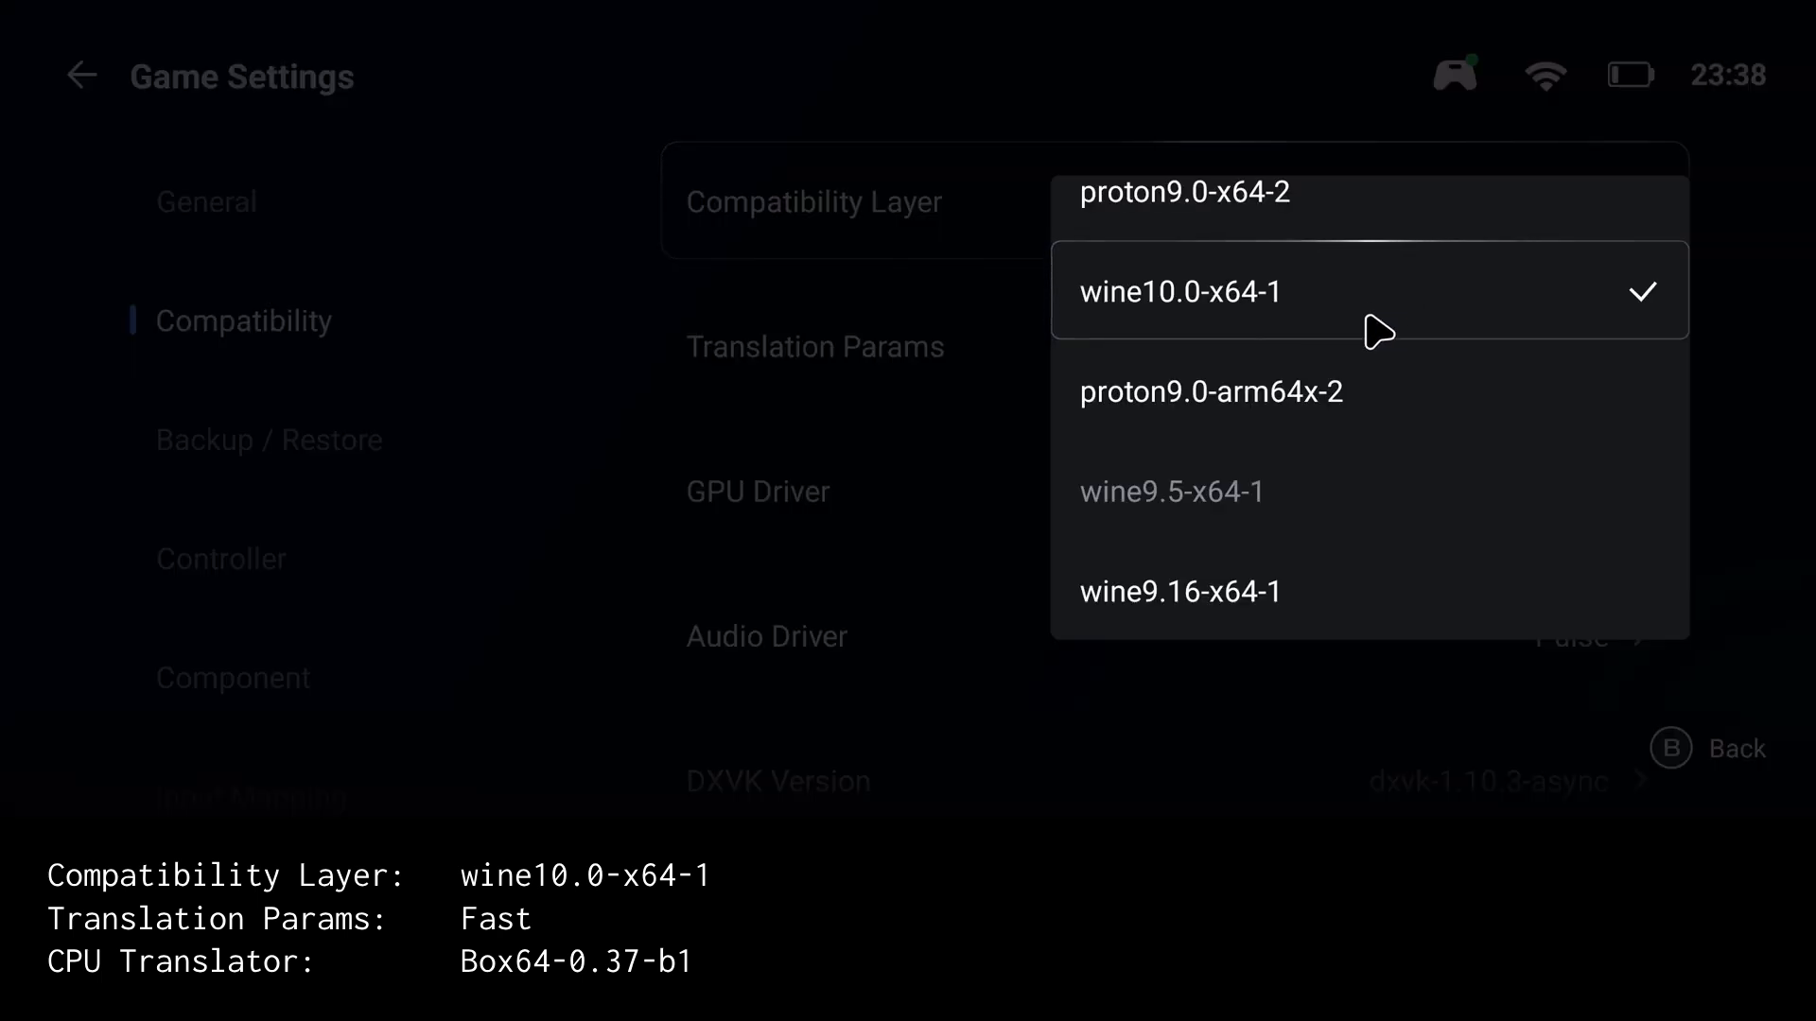
{"action": "left_click", "coordinate": [1179, 290]}
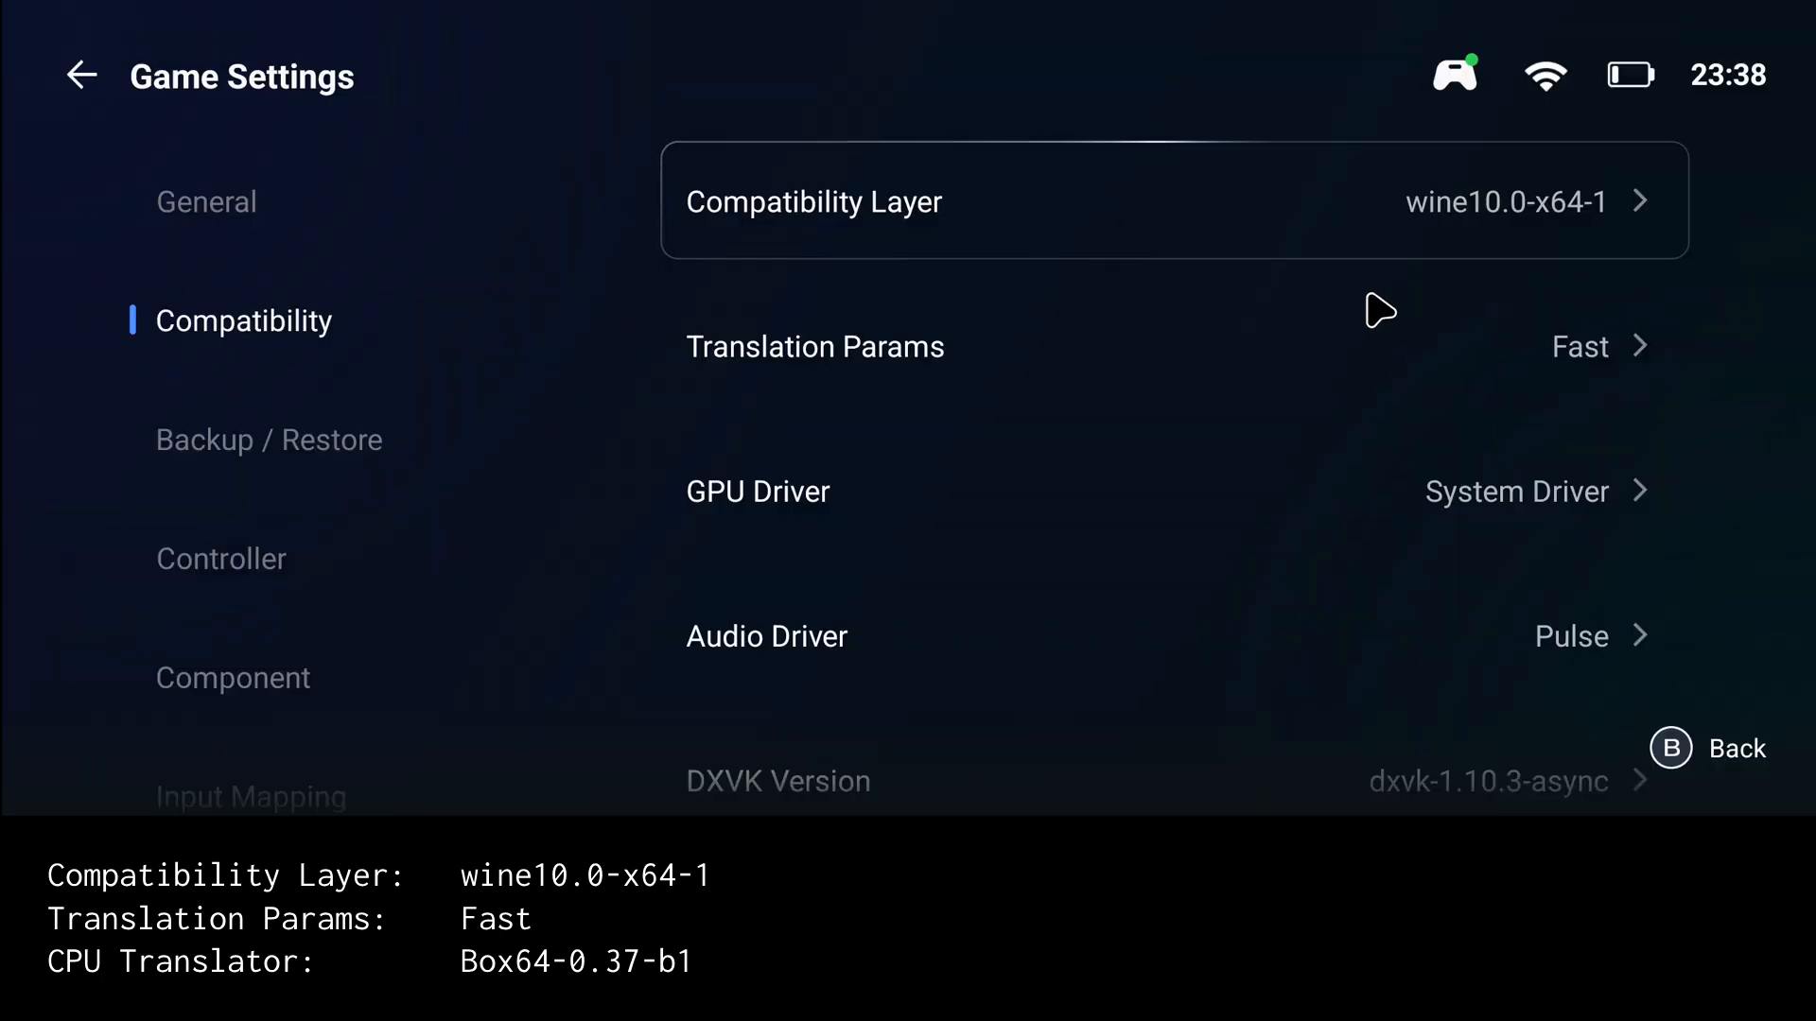
{"action": "mouse_move", "coordinate": [1564, 334]}
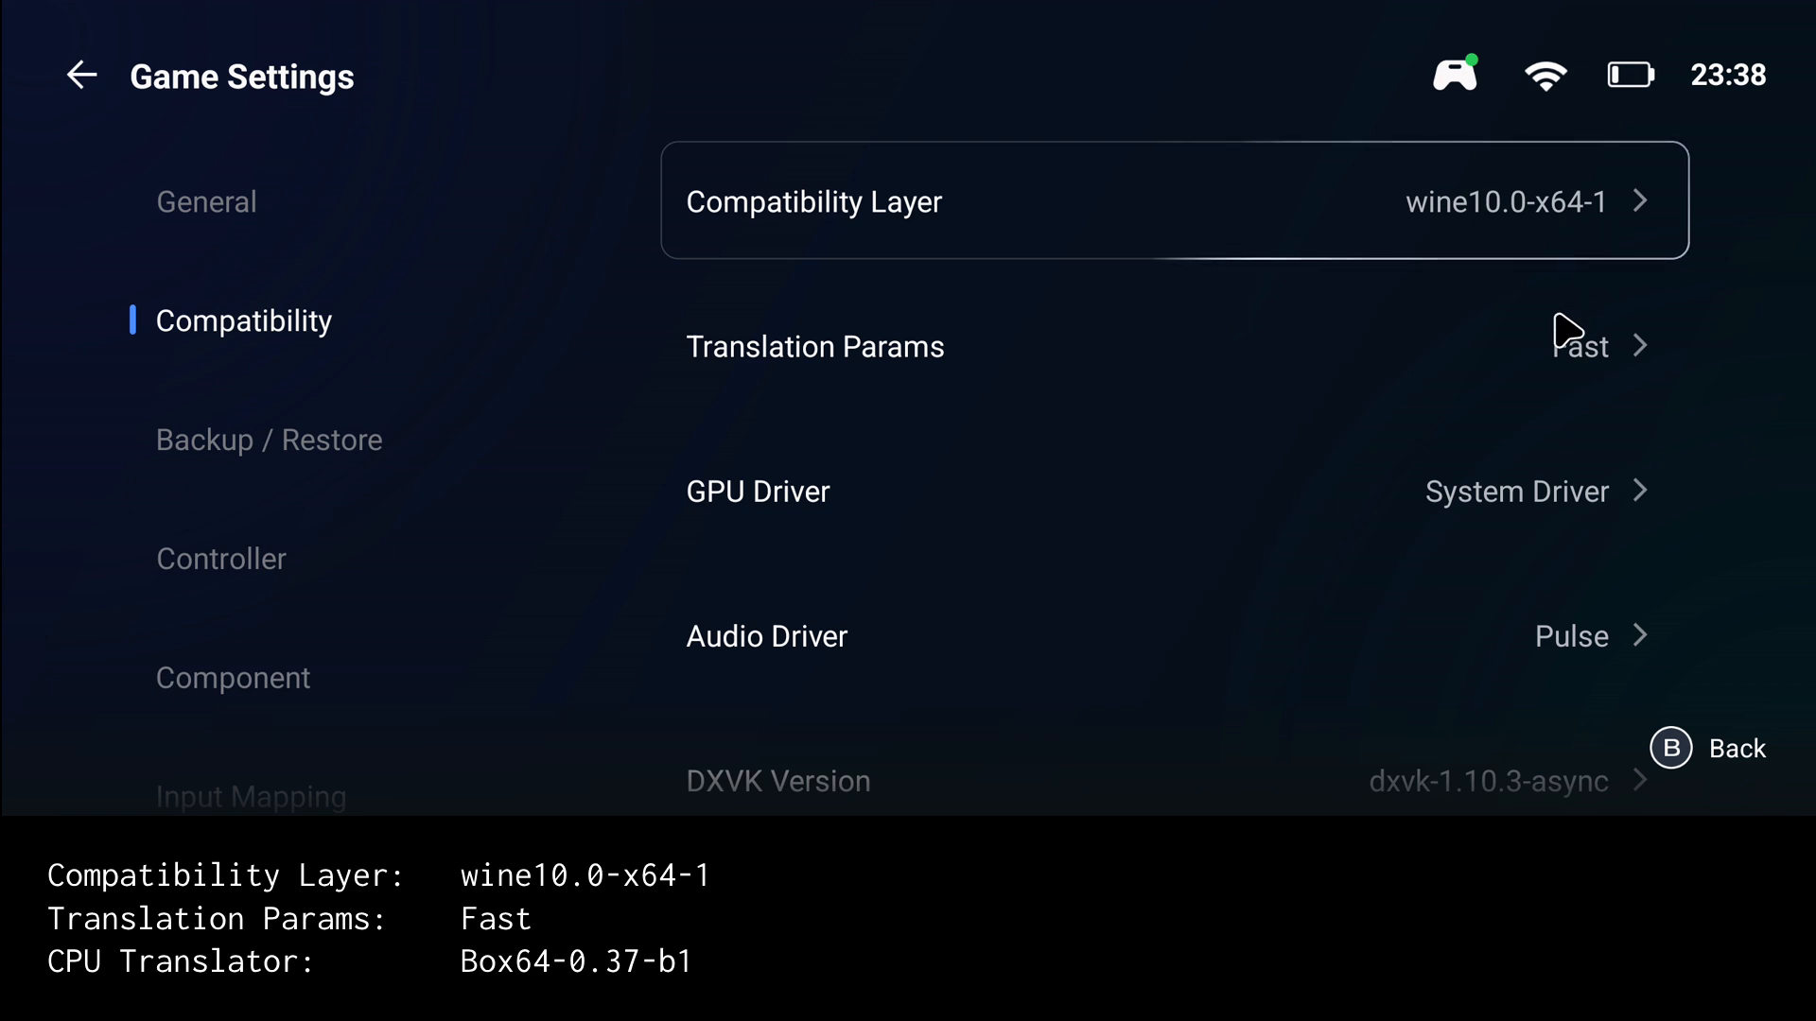
{"action": "left_click", "coordinate": [814, 345]}
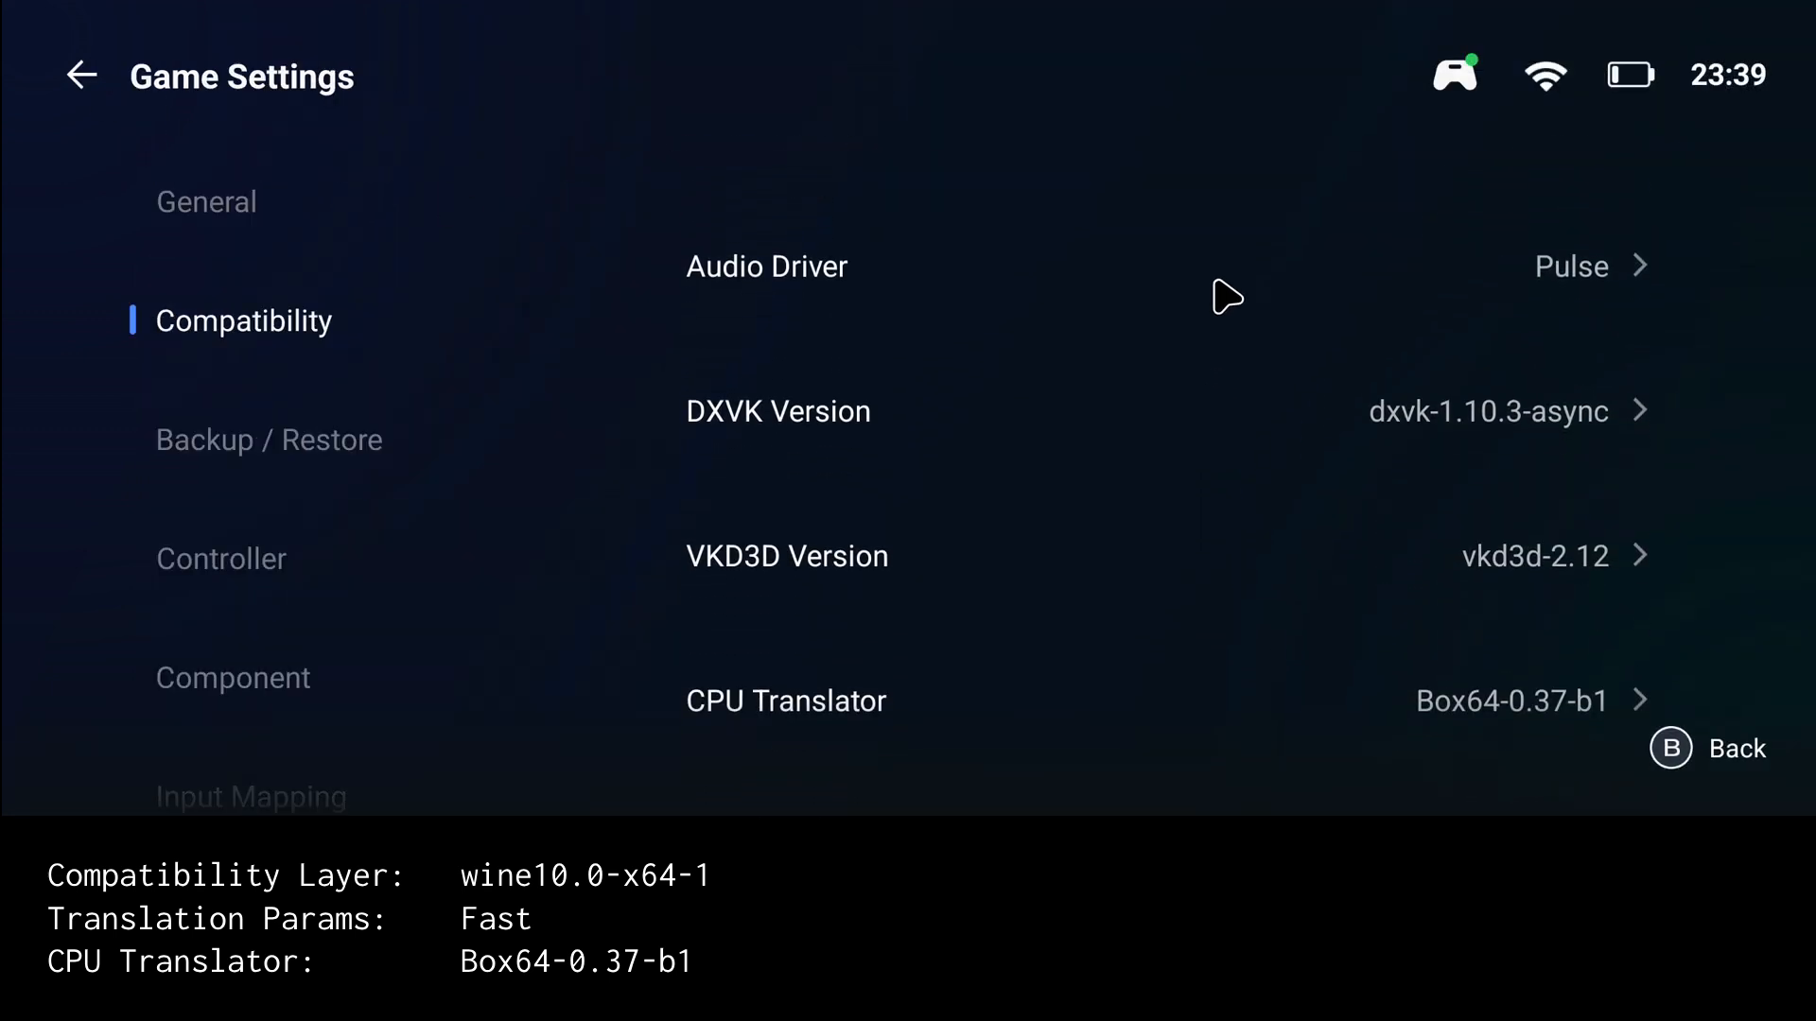
{"action": "scroll", "scroll_direction": "down", "scroll_amount": 3}
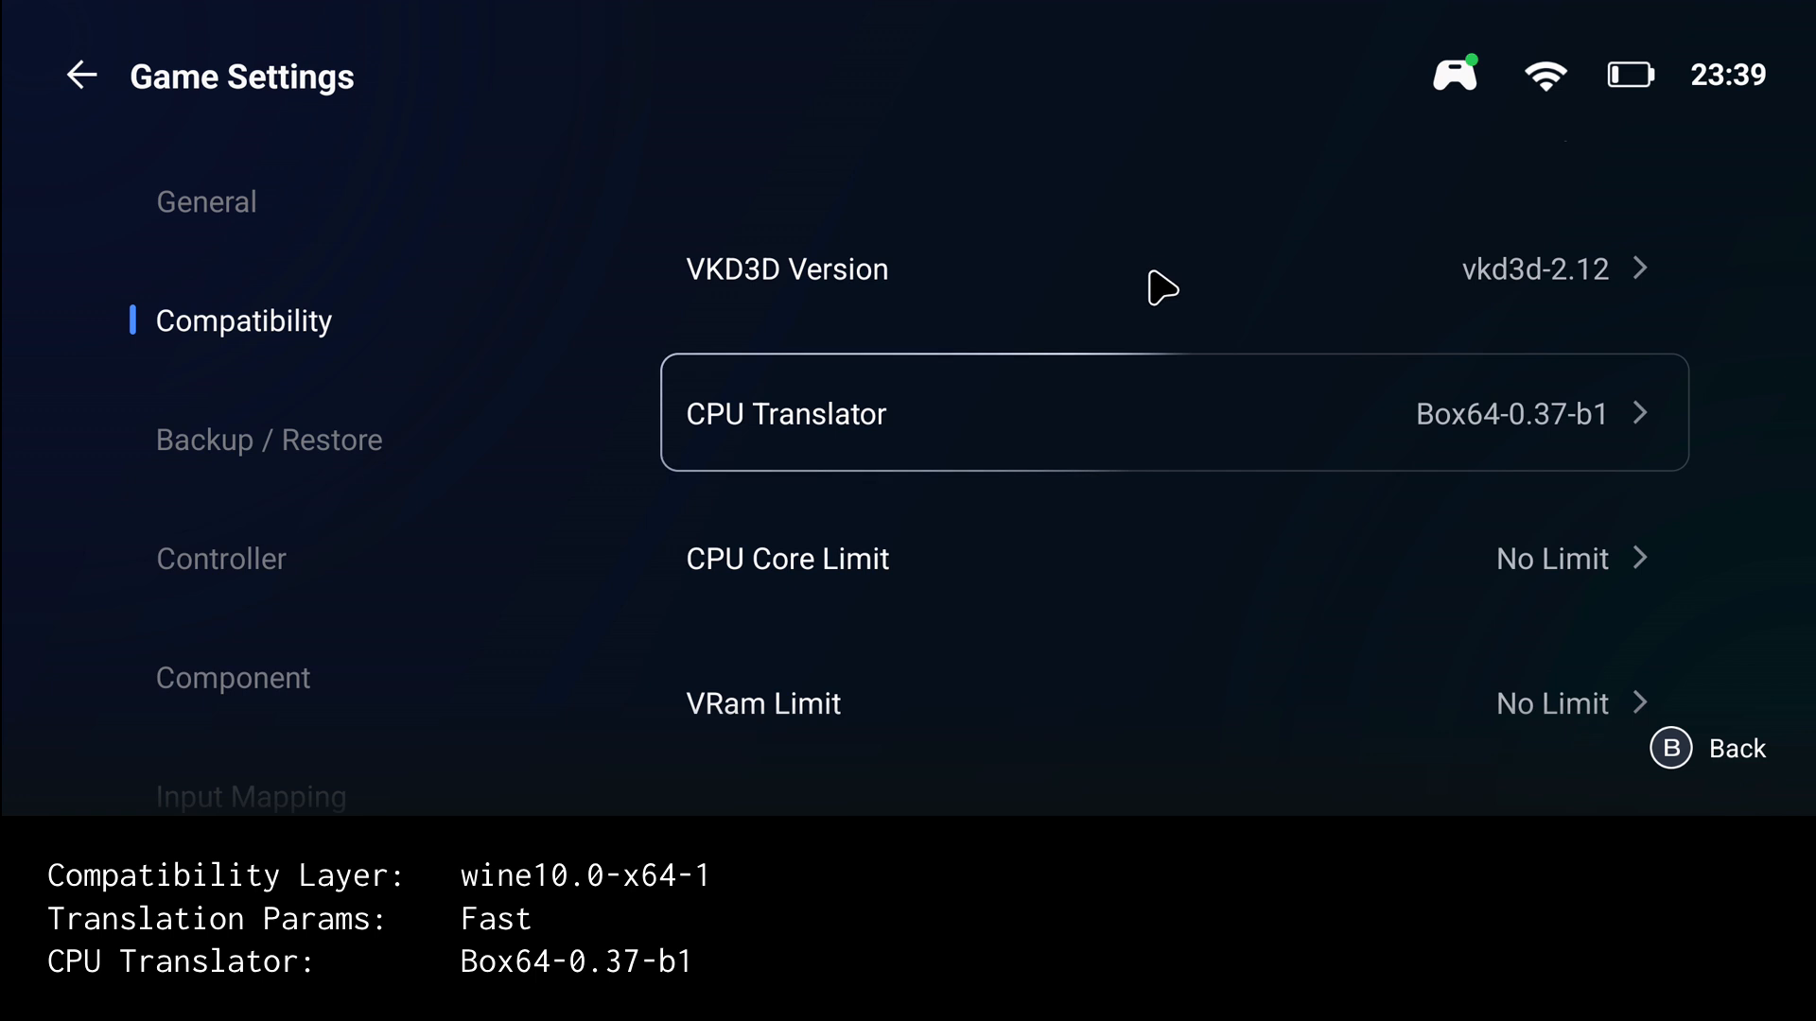
- Review the Component list, then leave settings for the My library screen
{"action": "left_click", "coordinate": [232, 677]}
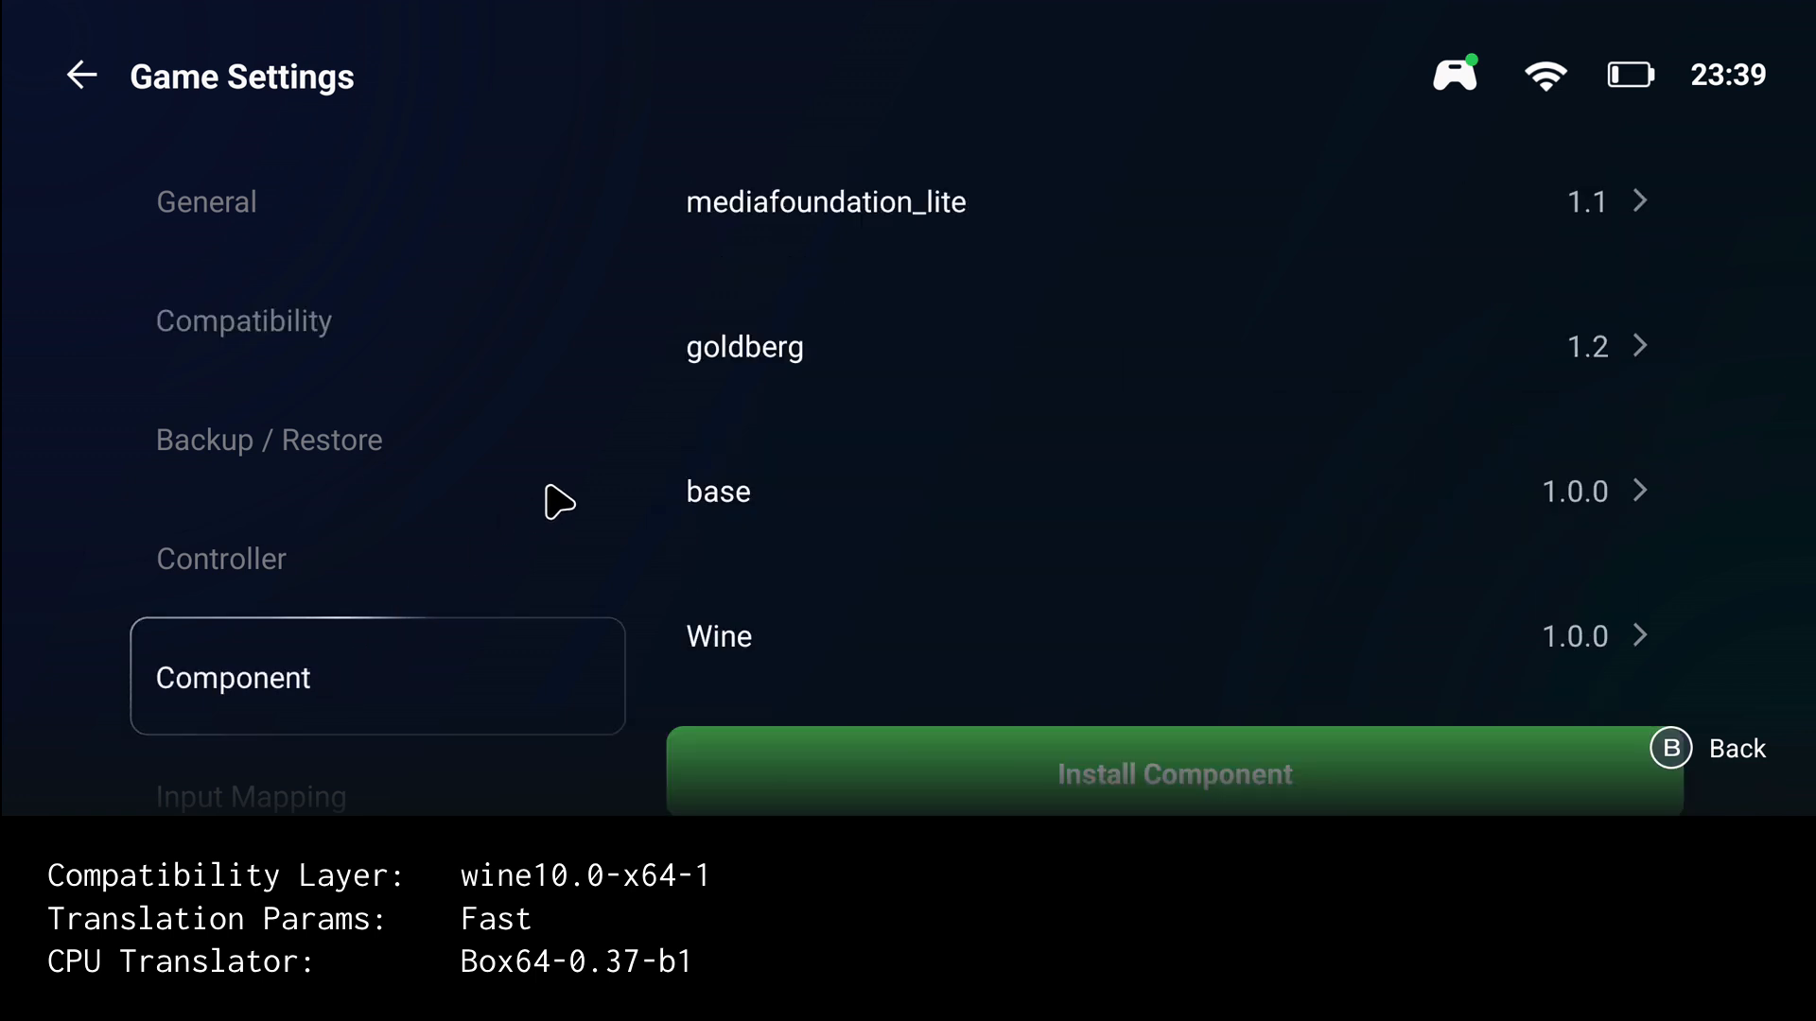
{"action": "mouse_move", "coordinate": [611, 481]}
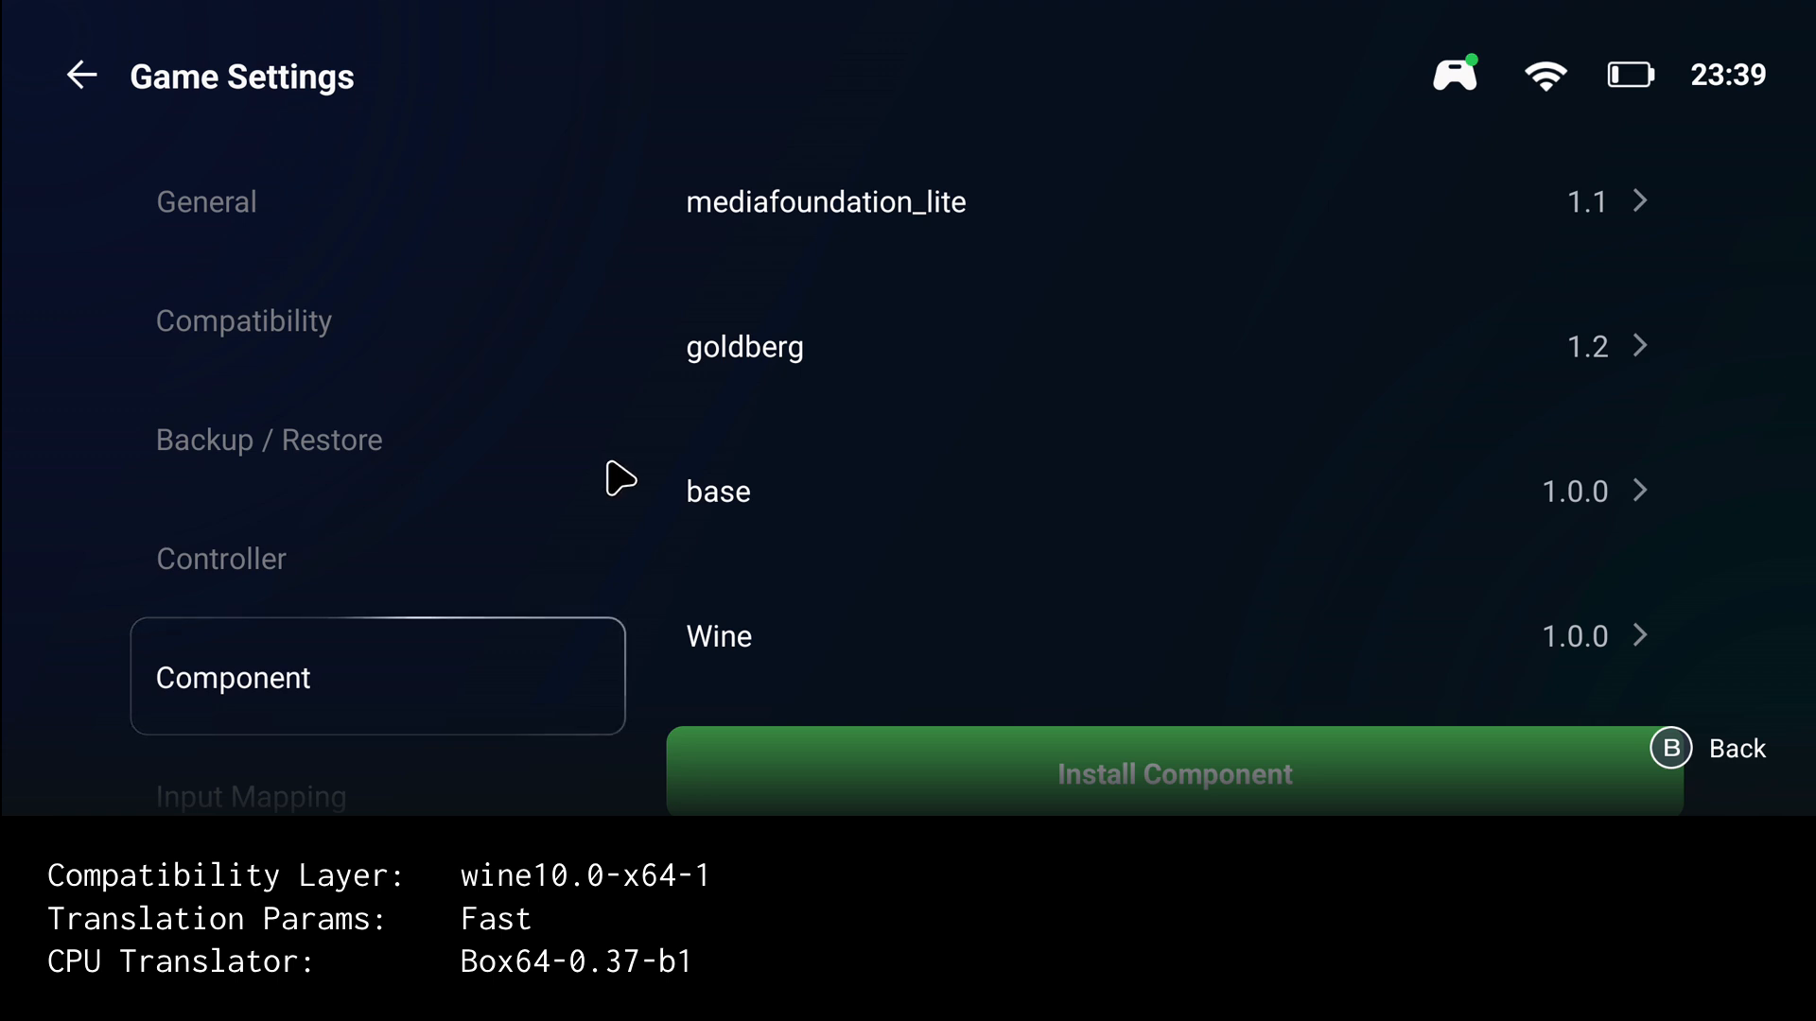
{"action": "mouse_move", "coordinate": [91, 92]}
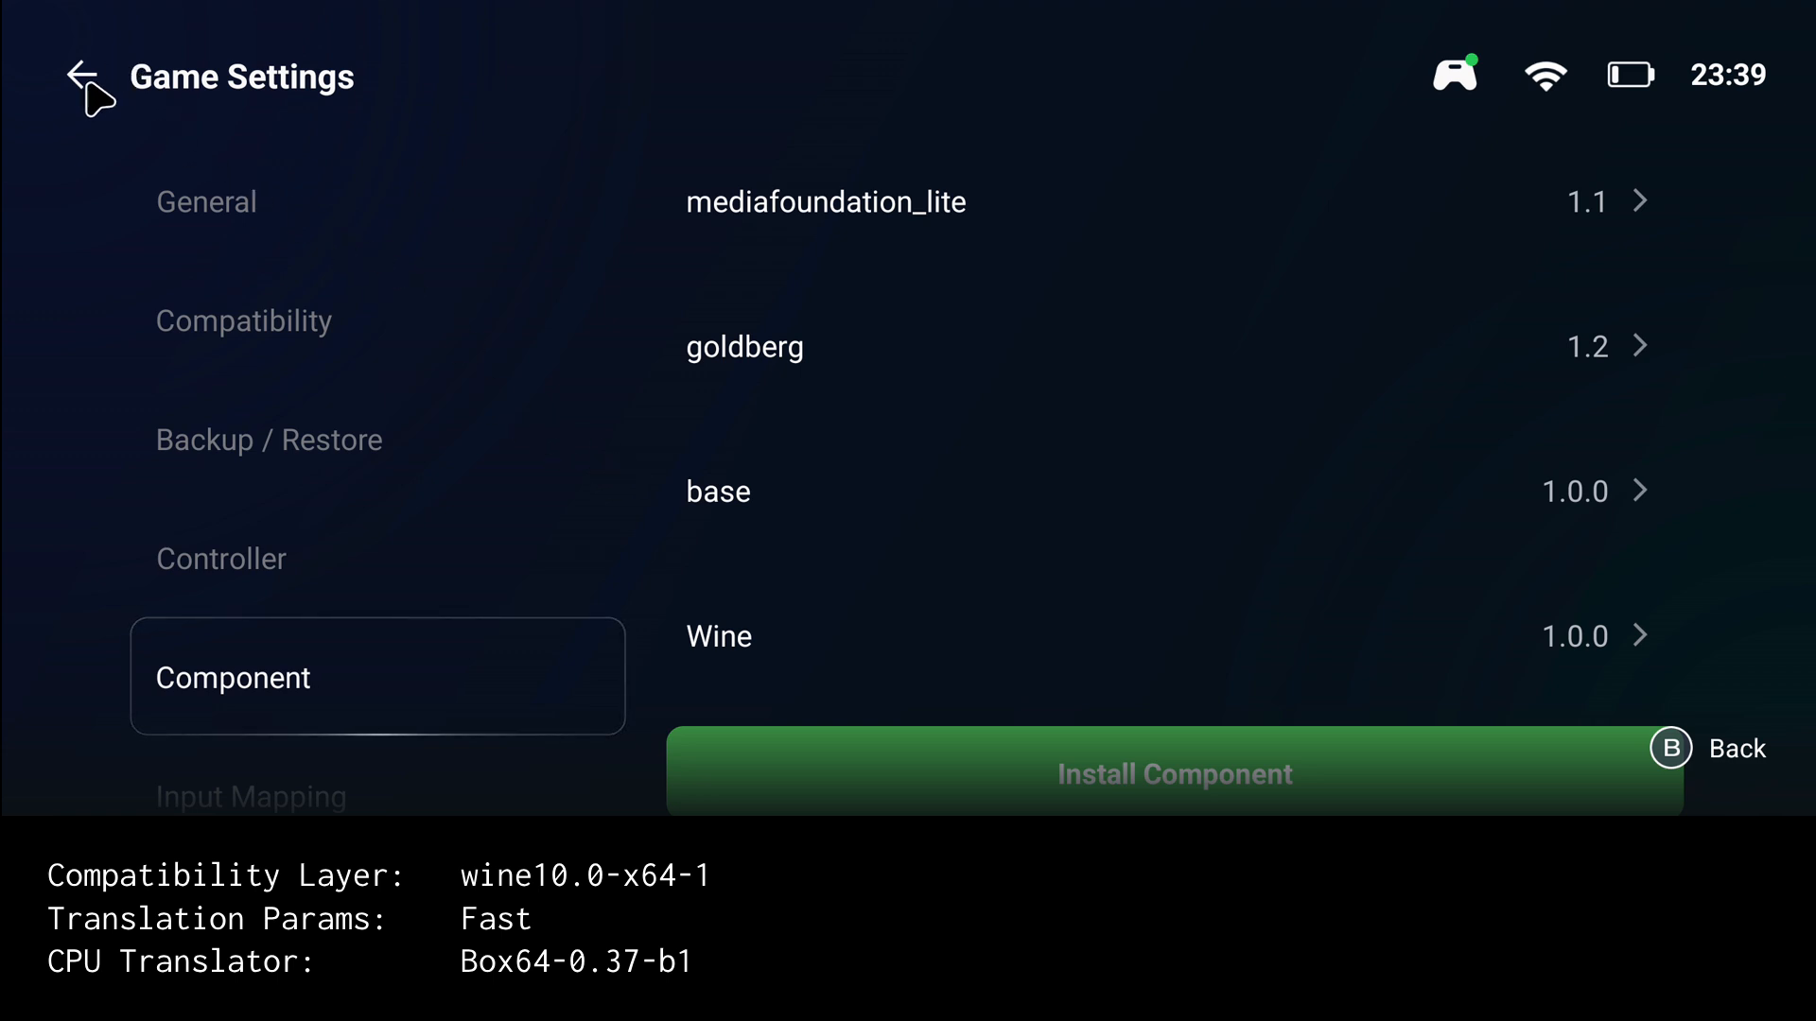
{"action": "left_click", "coordinate": [81, 76]}
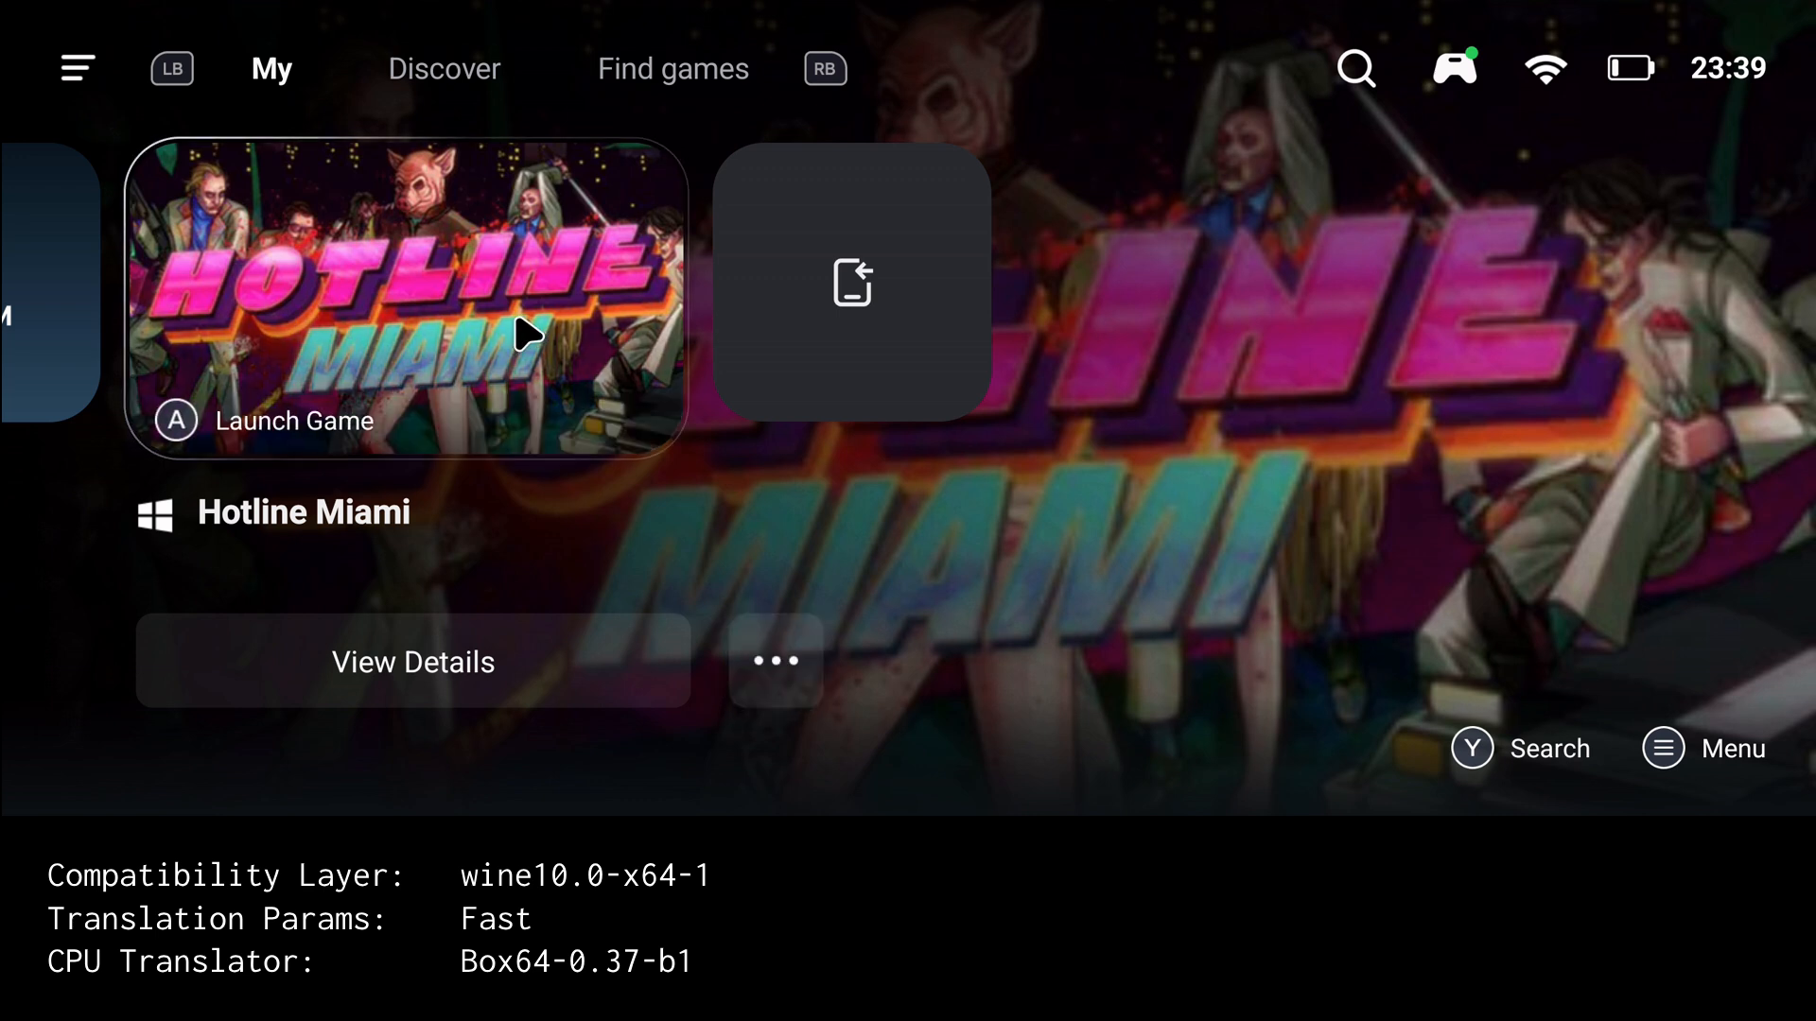
- Launch Hotline Miami from its library card; the title screen shows a Direct Music Audio error
{"action": "left_click", "coordinate": [406, 295]}
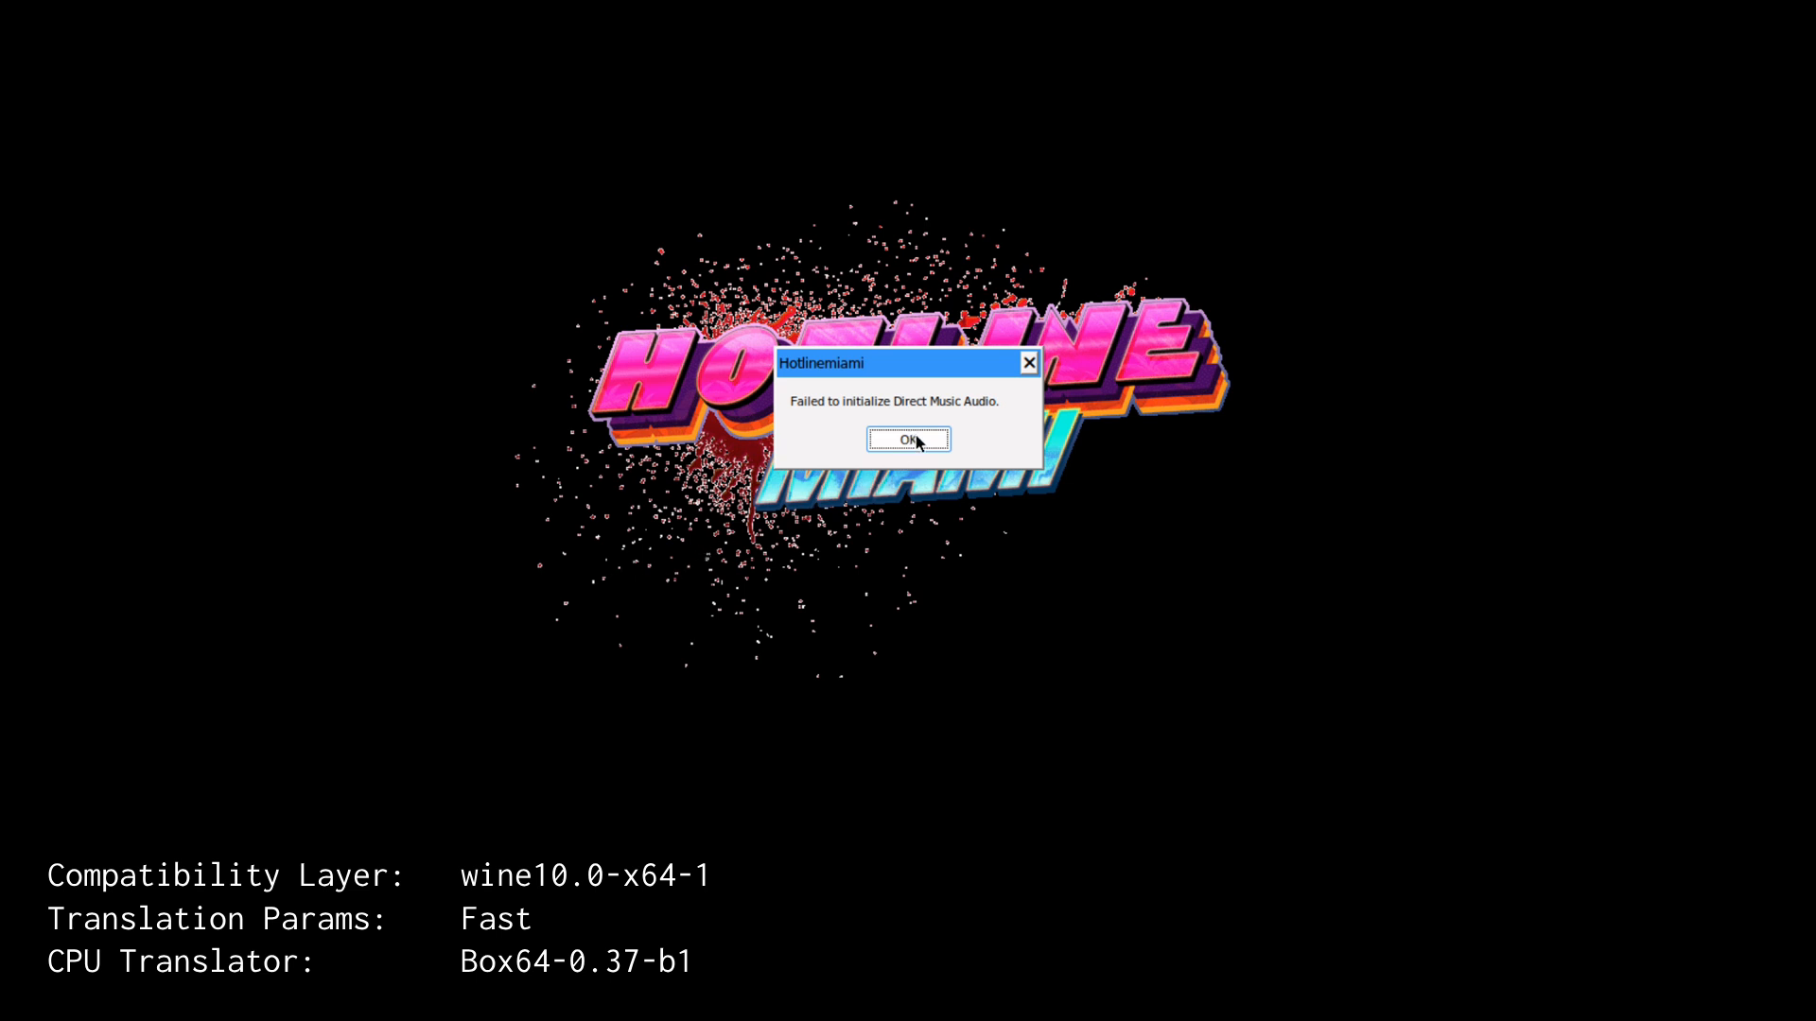
- Dismiss the 'Failed to initialize Direct Music Audio' dialog to reach the Devolver Digital intro
{"action": "left_click", "coordinate": [908, 439]}
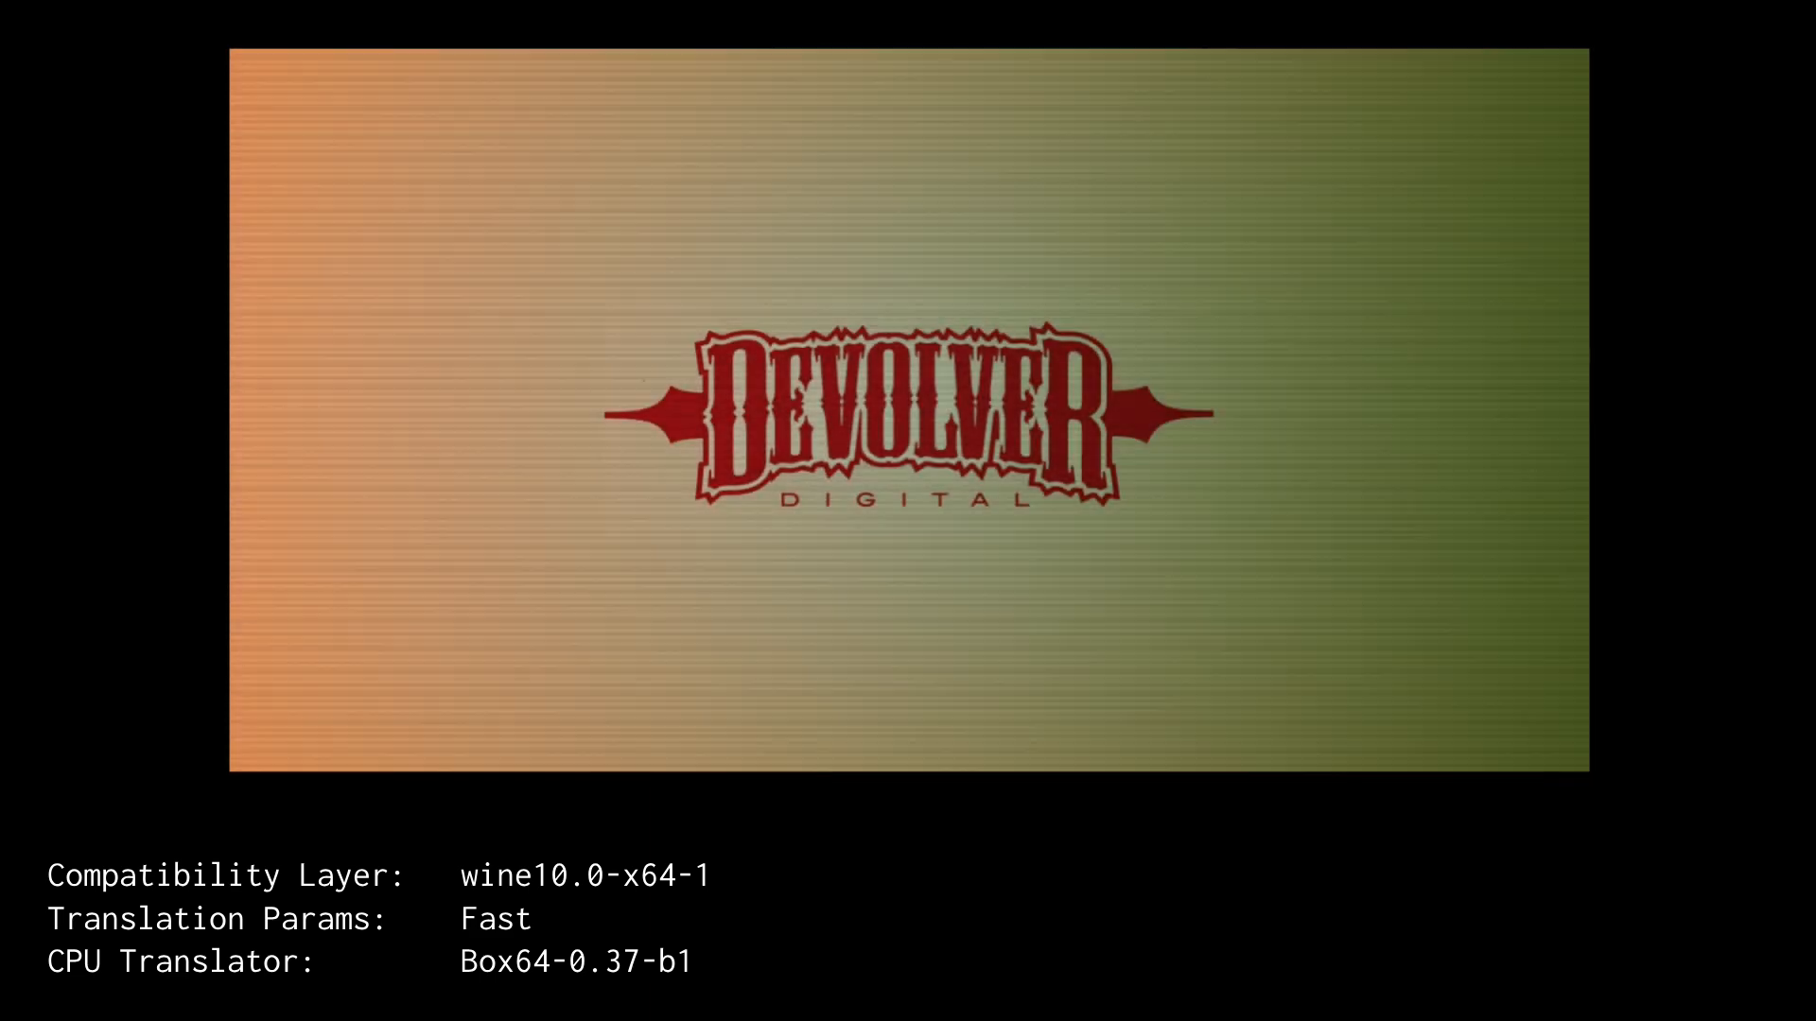